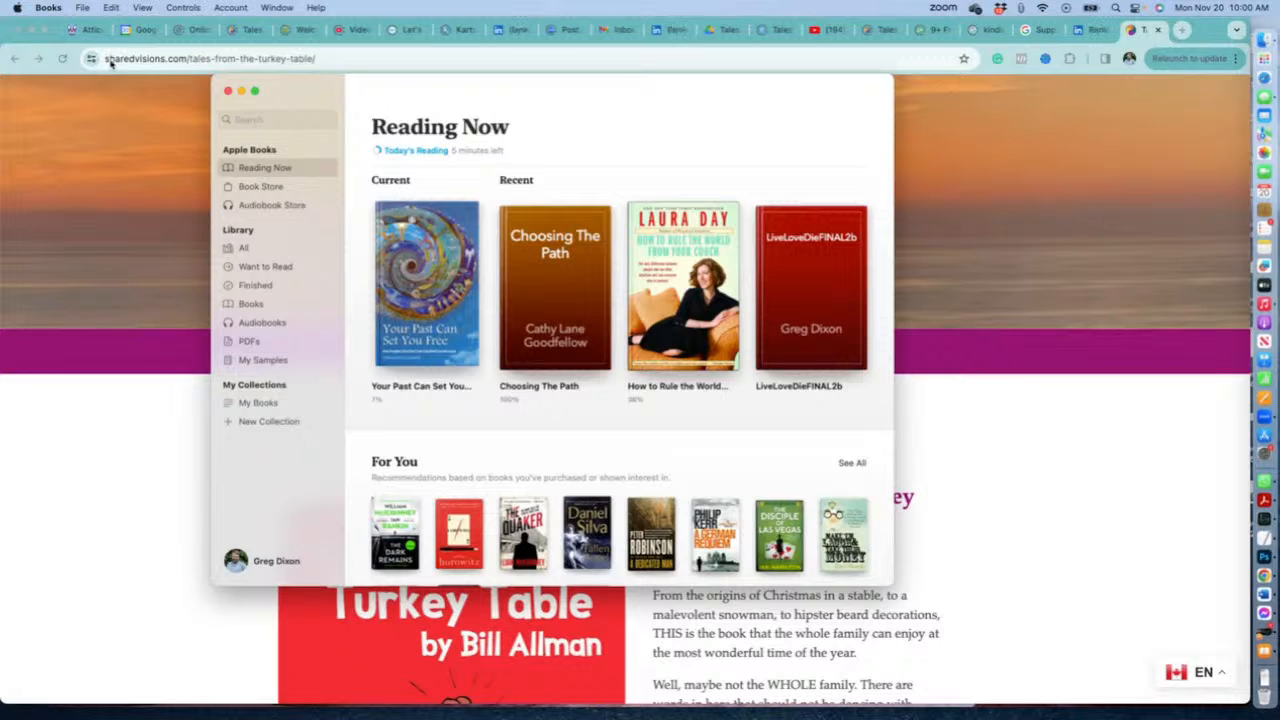
Look at the import option in the File menu, then back out without importing
{"action": "left_click", "coordinate": [82, 8]}
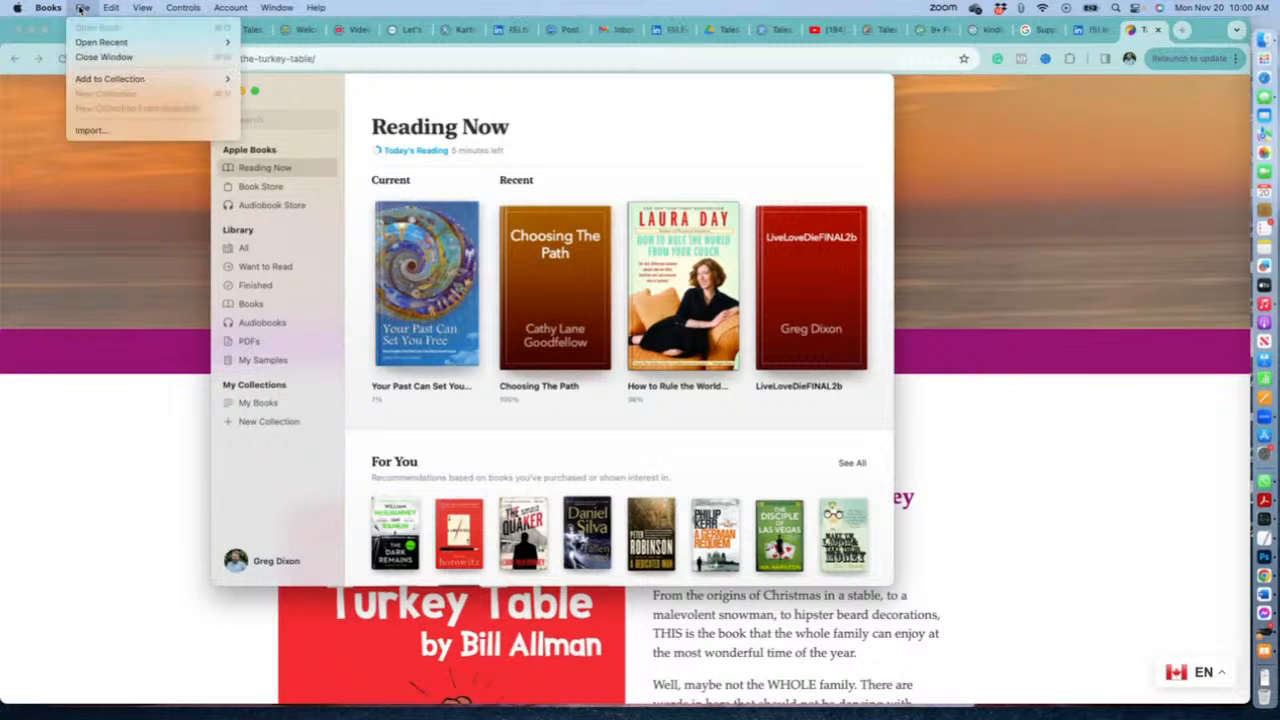
{"action": "mouse_move", "coordinate": [90, 130]}
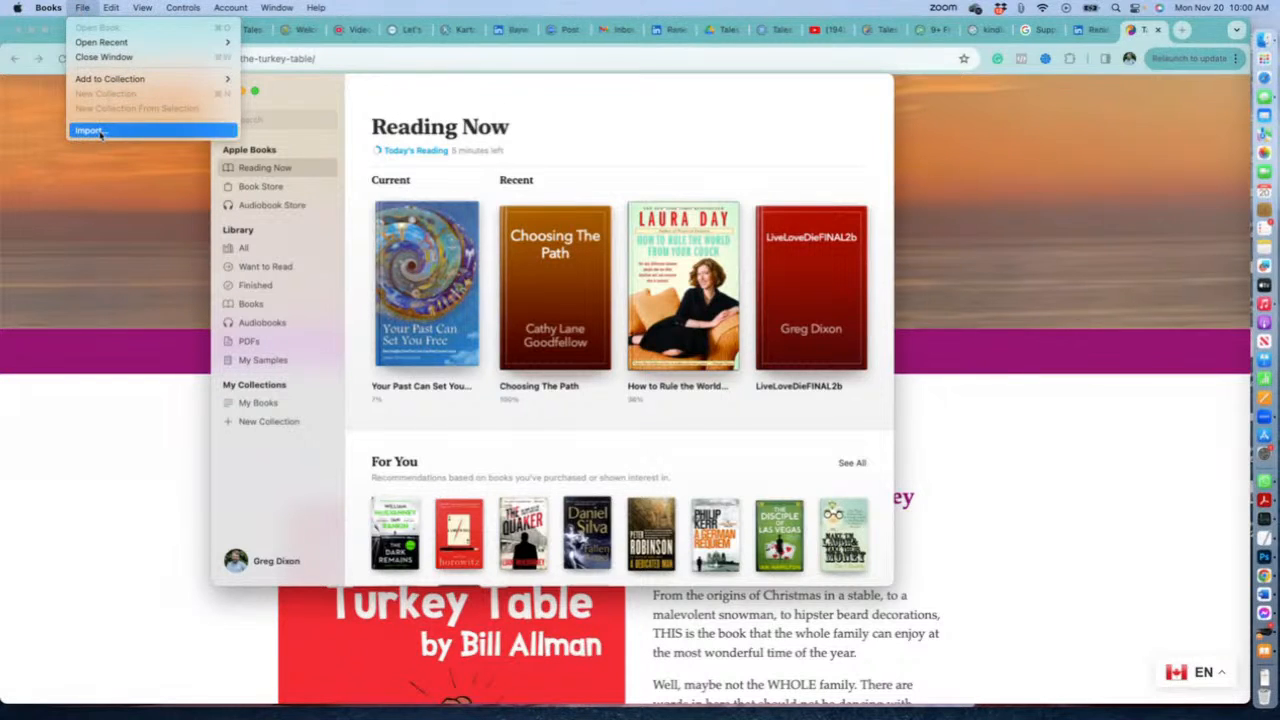
{"action": "mouse_move", "coordinate": [284, 128]}
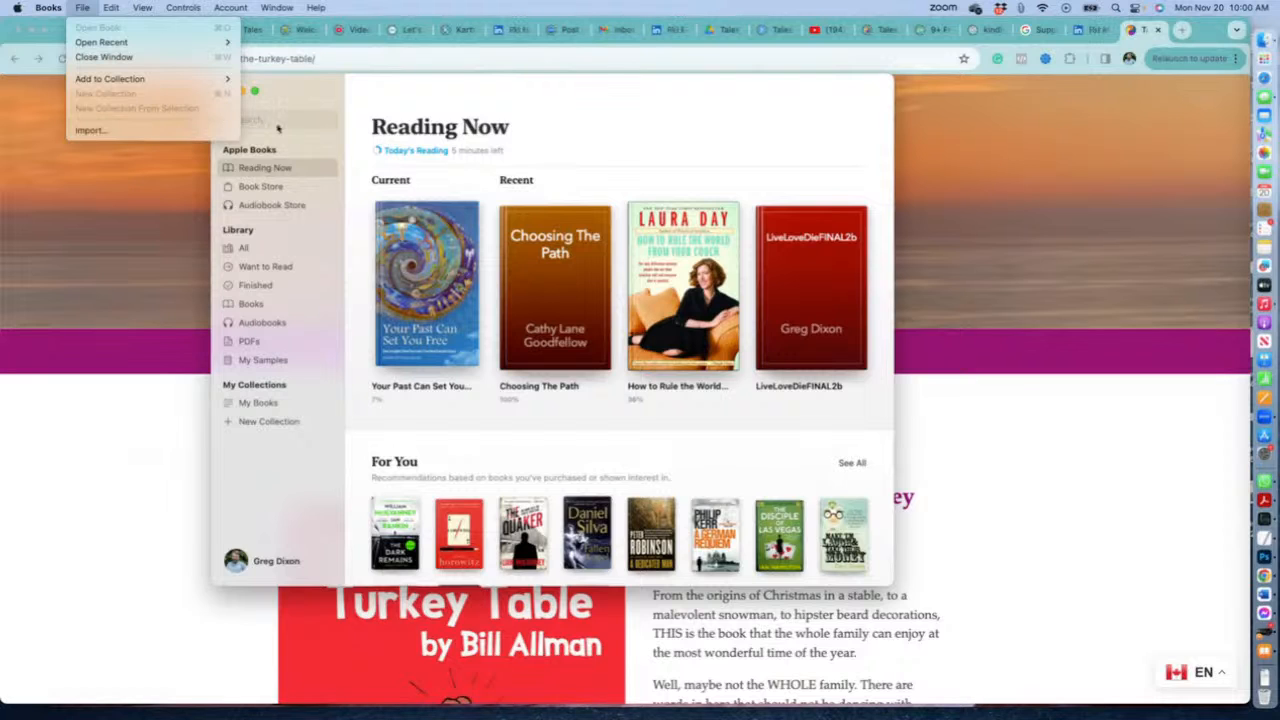
{"action": "mouse_move", "coordinate": [280, 130]}
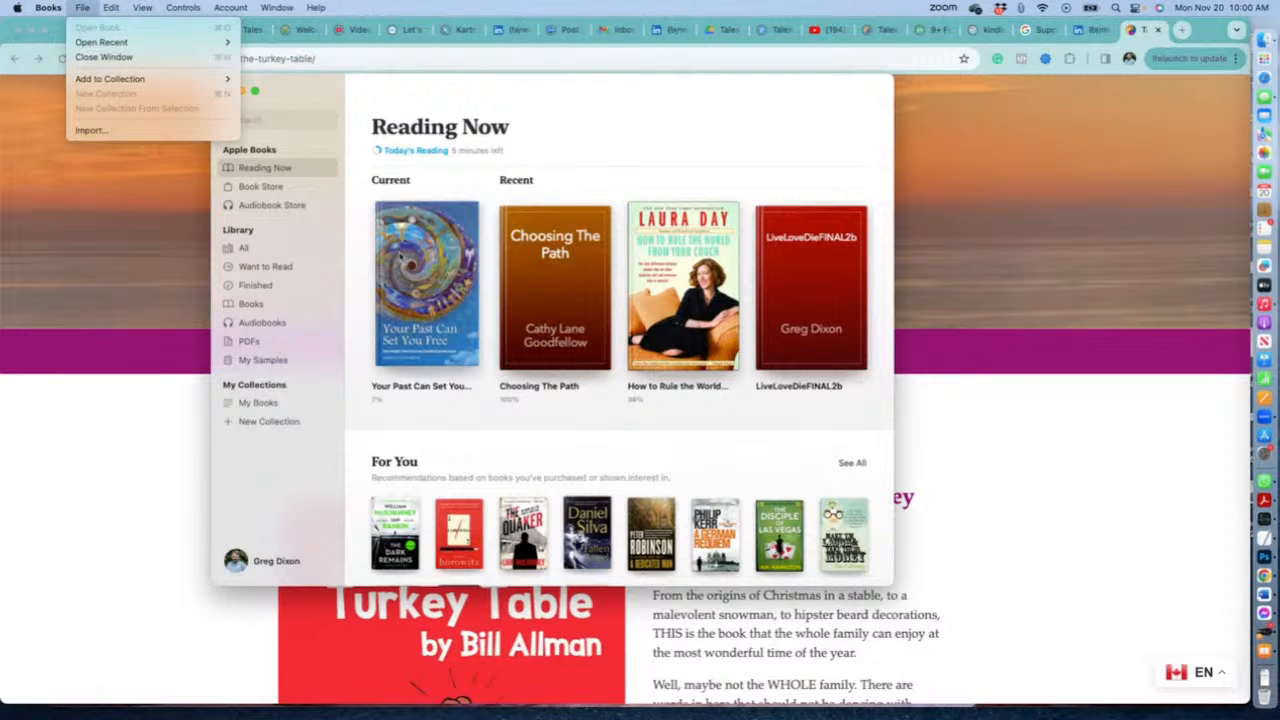
{"action": "left_click", "coordinate": [568, 136]}
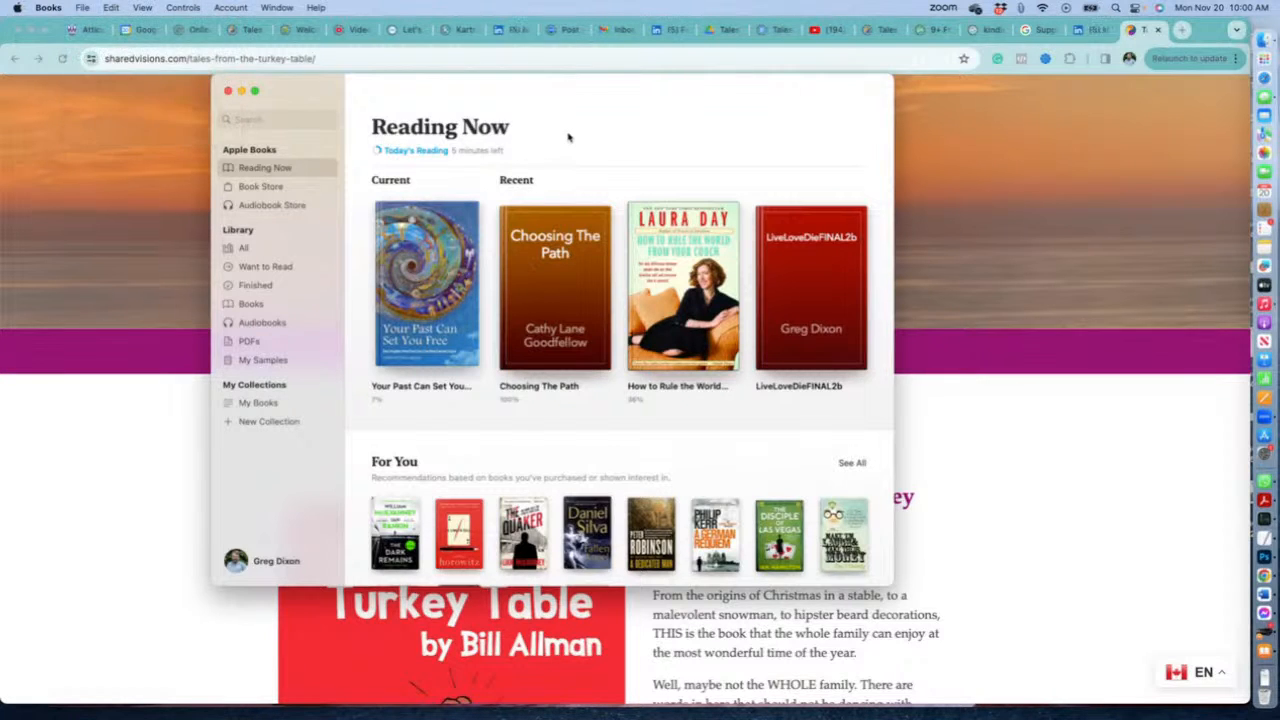
{"action": "mouse_move", "coordinate": [430, 262]}
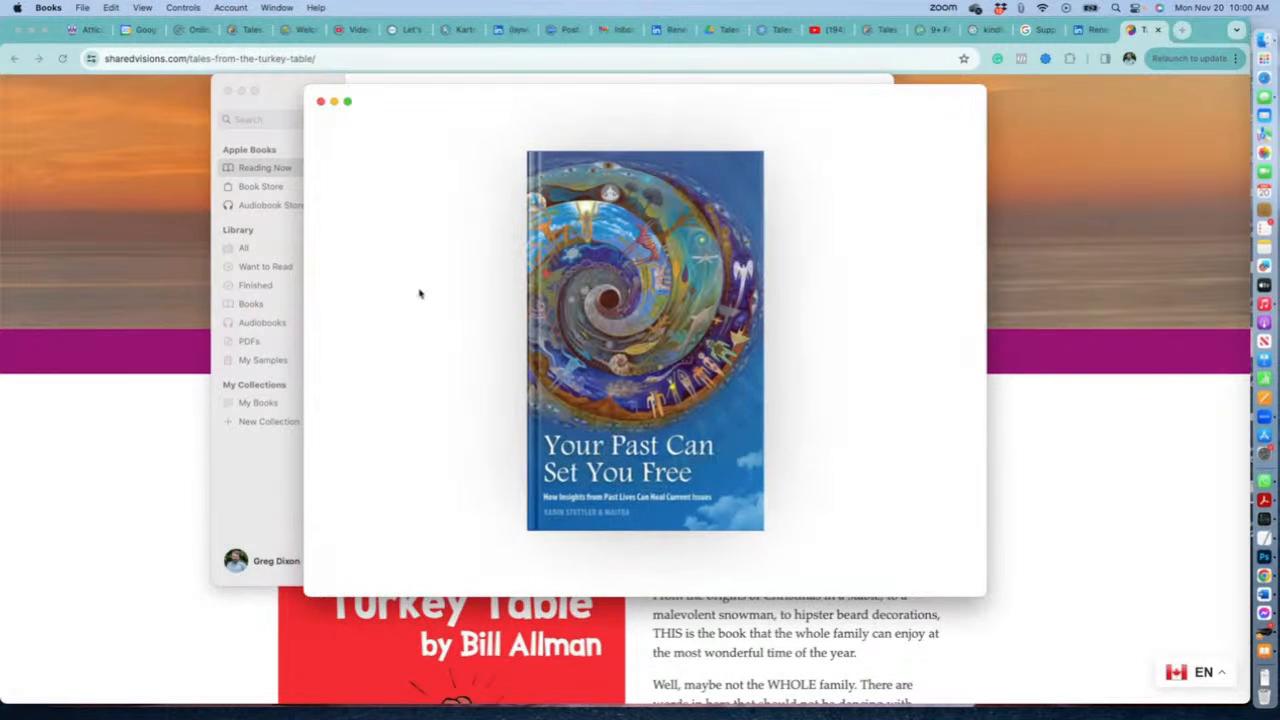
Open 'Your Past Can Set You Free' past its cover and jump toward the book's beginning
{"action": "left_click", "coordinate": [644, 340]}
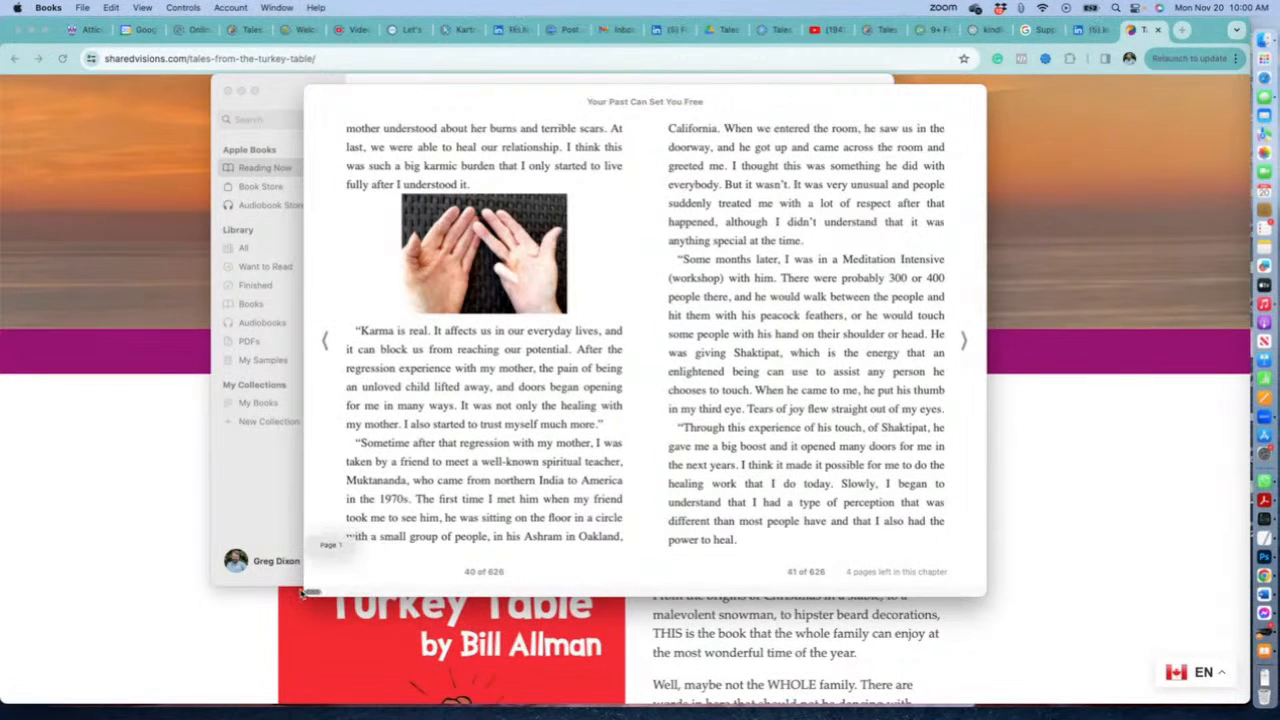
{"action": "left_click", "coordinate": [324, 340]}
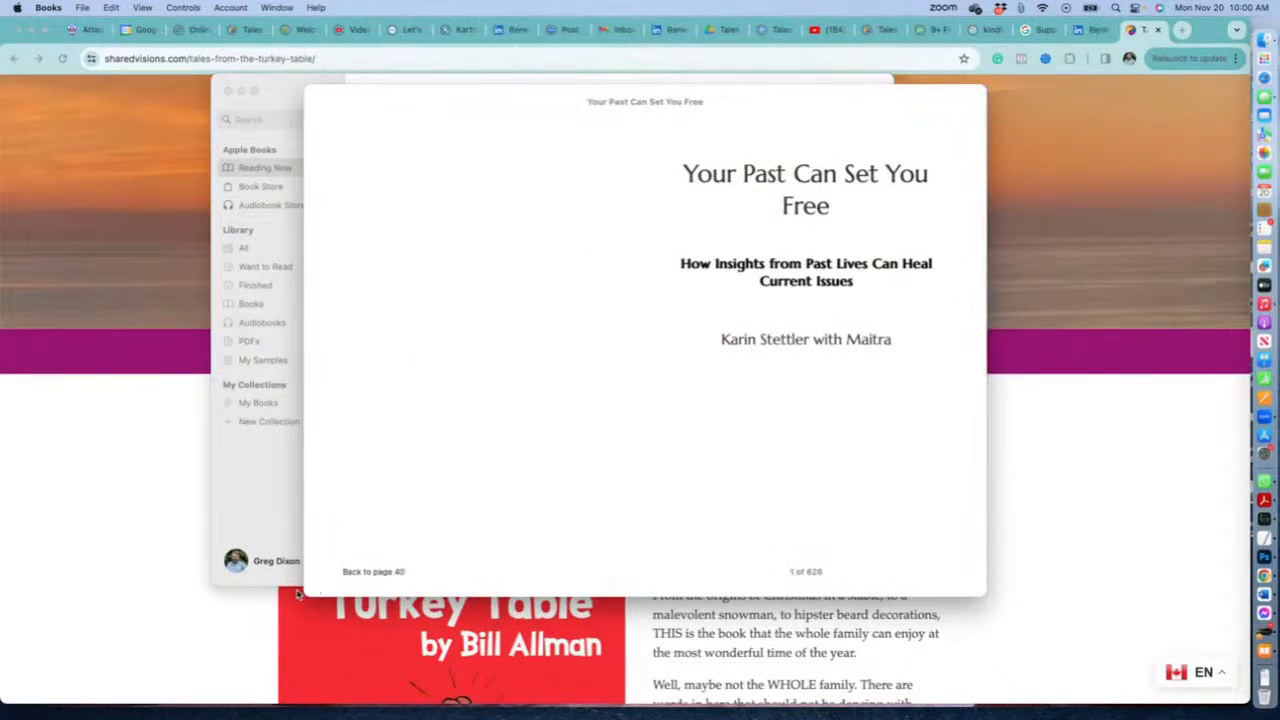
Page forward from the title page to the table of contents
{"action": "left_click", "coordinate": [960, 350]}
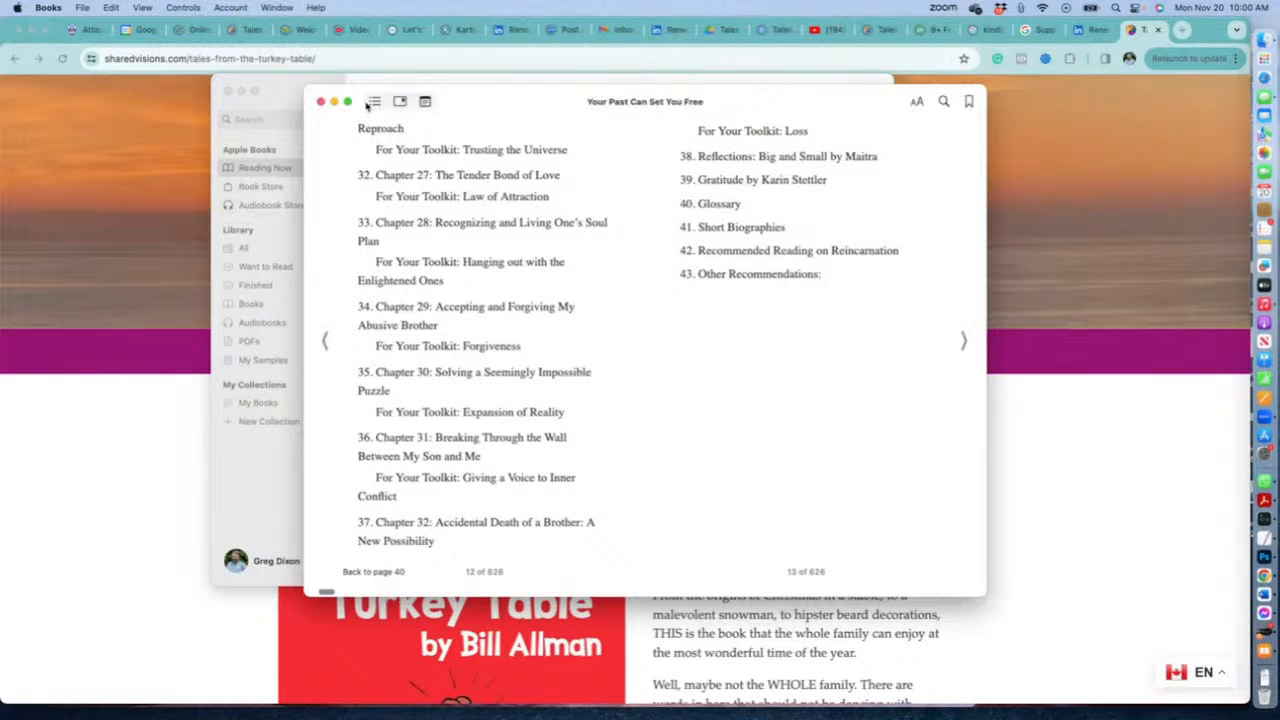
{"action": "mouse_move", "coordinate": [374, 100]}
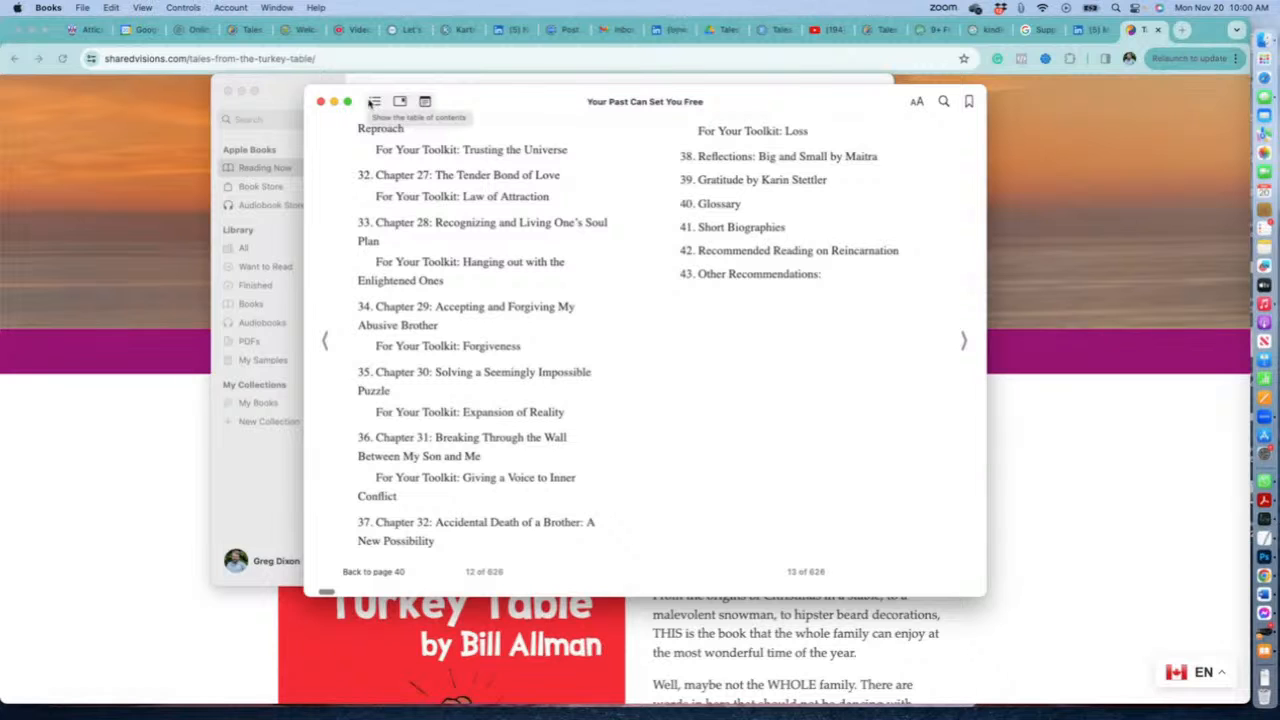
Jump to the Preface by Karin Stettler via the Table of Contents list
{"action": "left_click", "coordinate": [400, 100]}
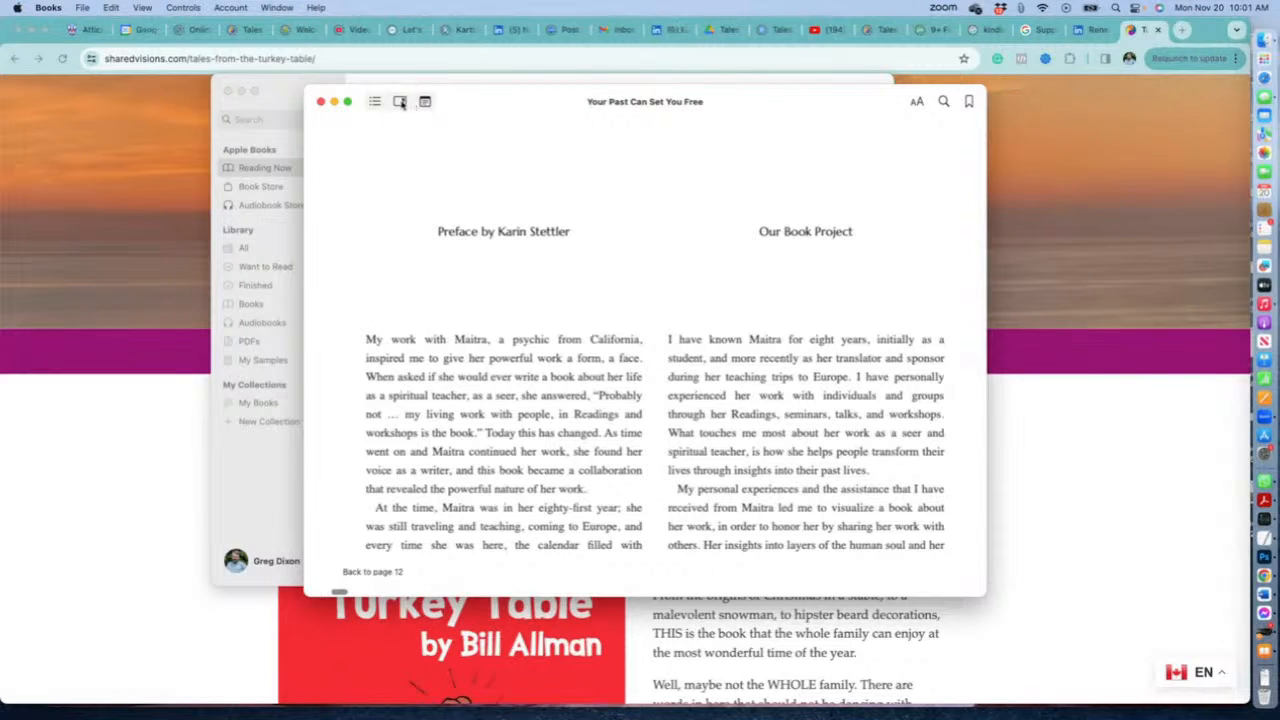
{"action": "mouse_move", "coordinate": [400, 100]}
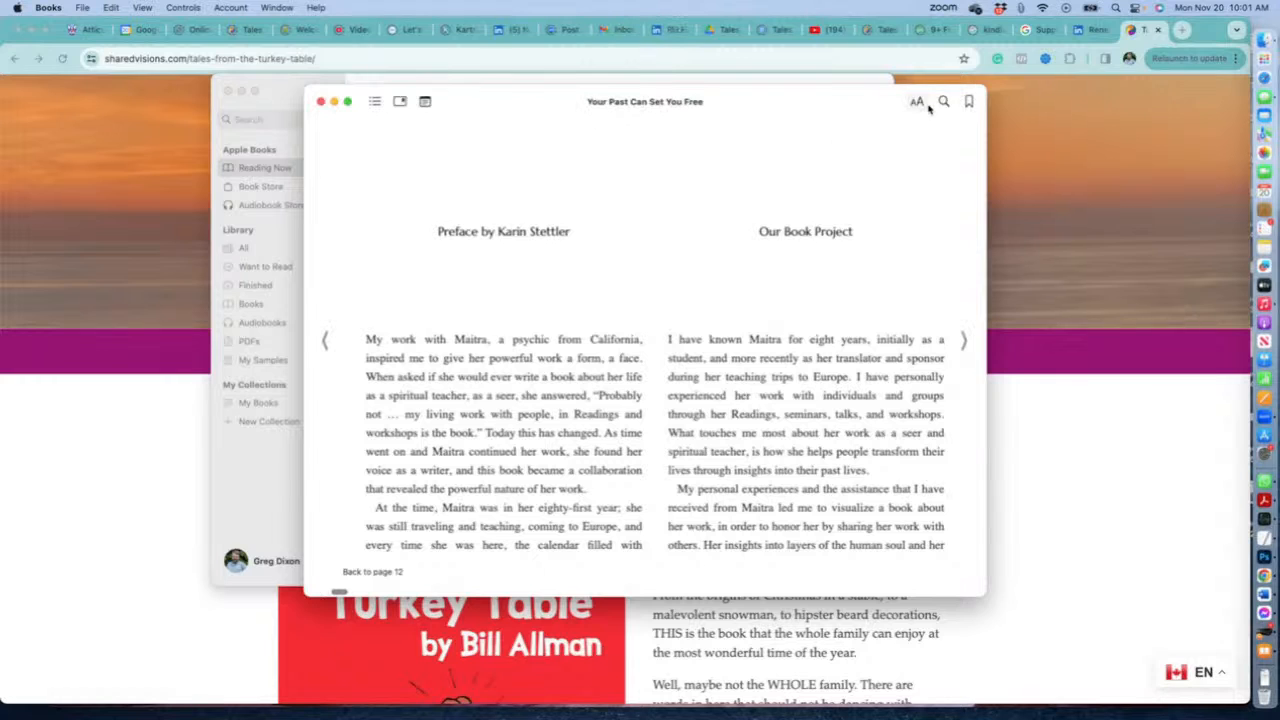
{"action": "mouse_move", "coordinate": [944, 100]}
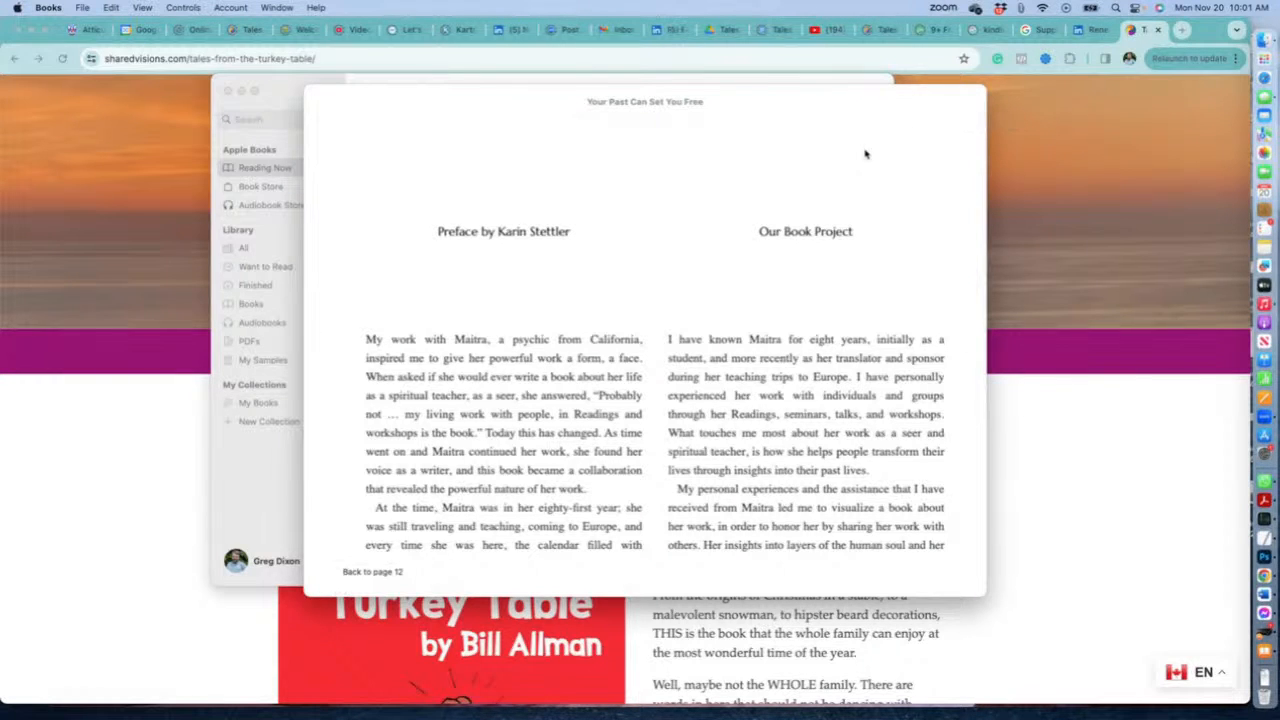
{"action": "mouse_move", "coordinate": [708, 168]}
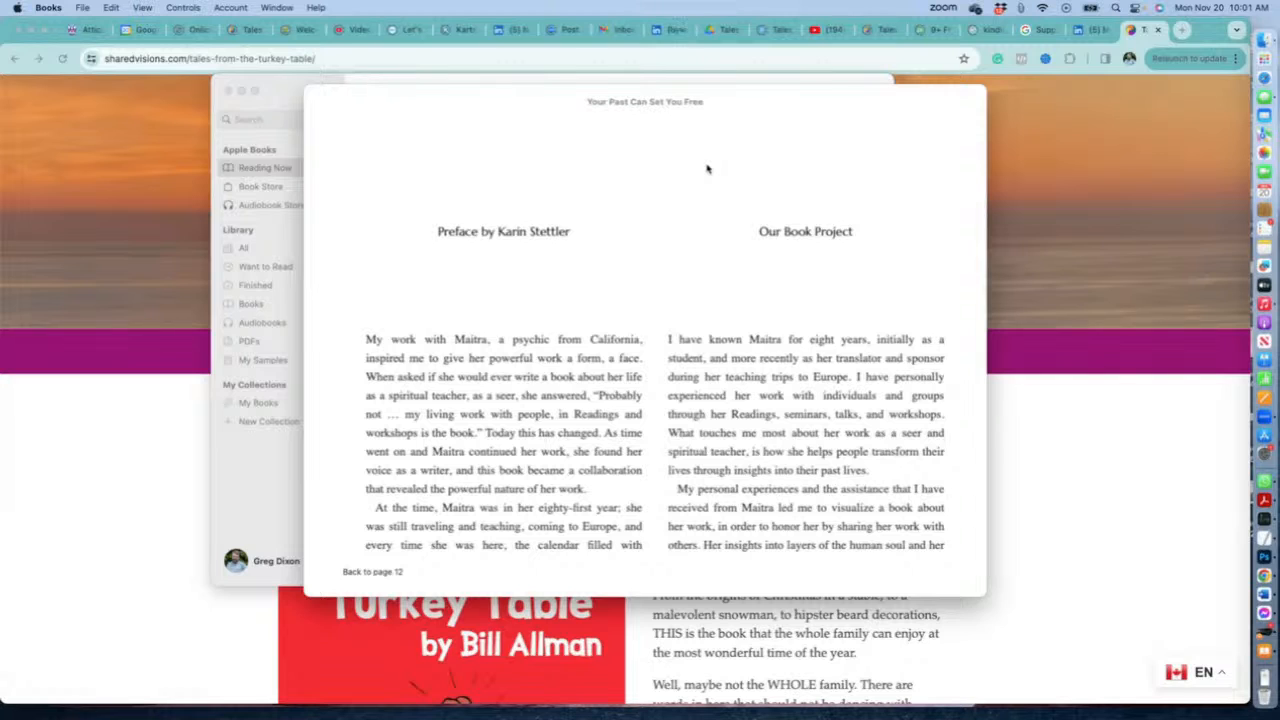
{"action": "mouse_move", "coordinate": [702, 372]}
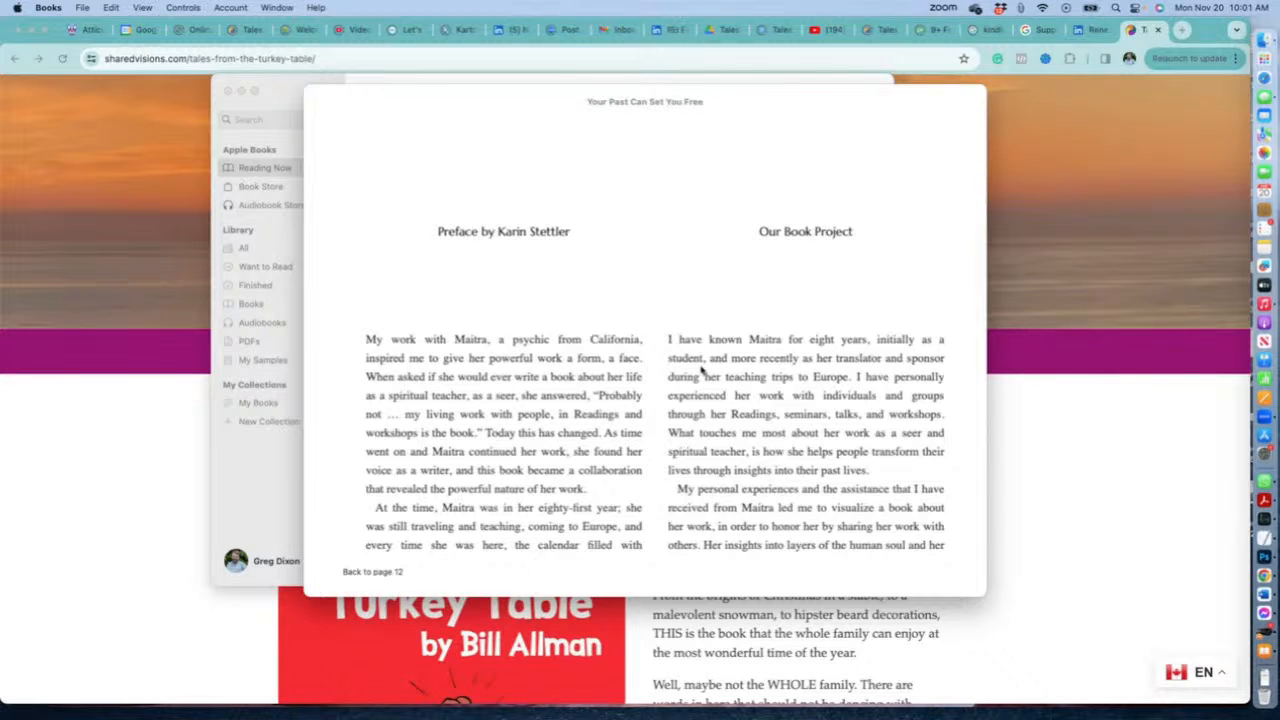